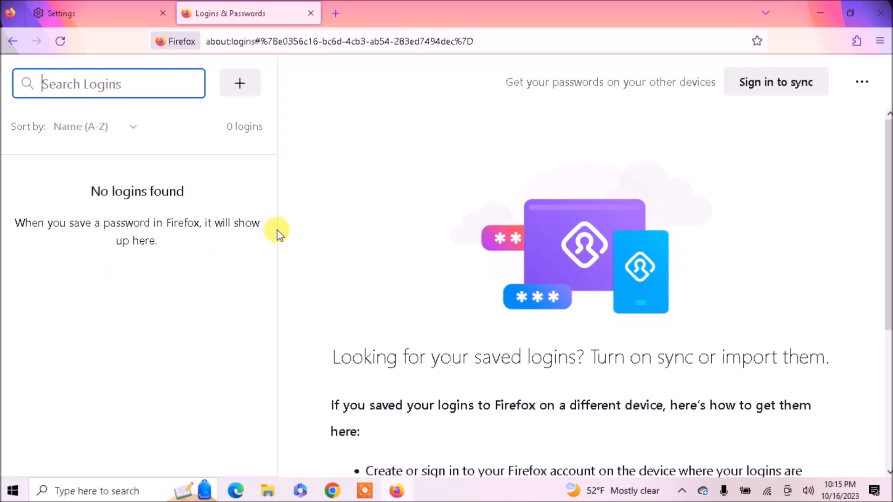
mouse_move(137, 205)
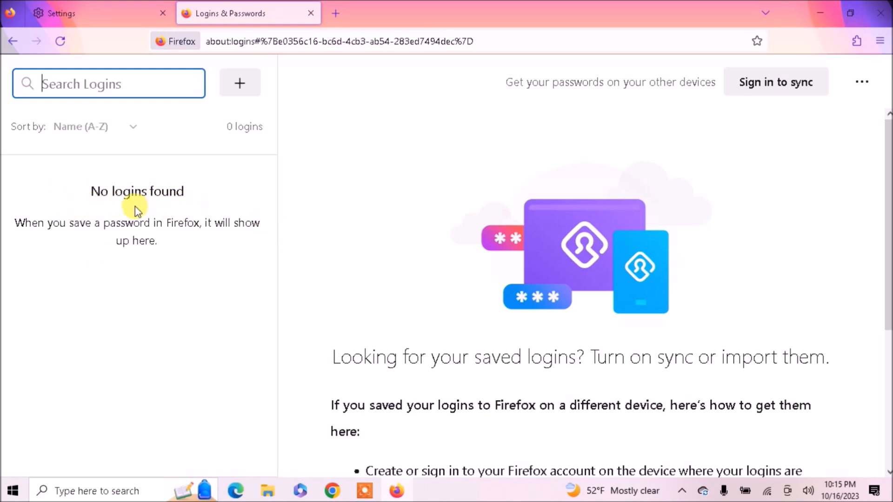
mouse_move(643, 149)
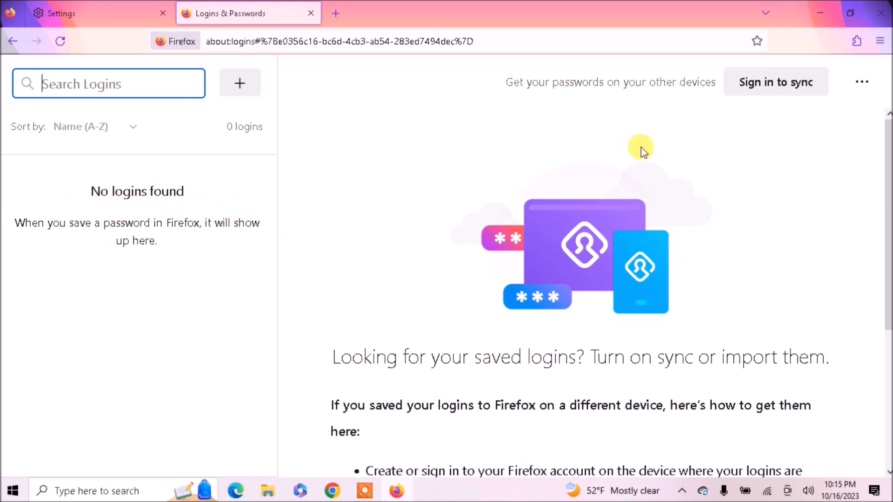
Reach the about:logins page from the hamburger menu's Passwords entry.
click(879, 41)
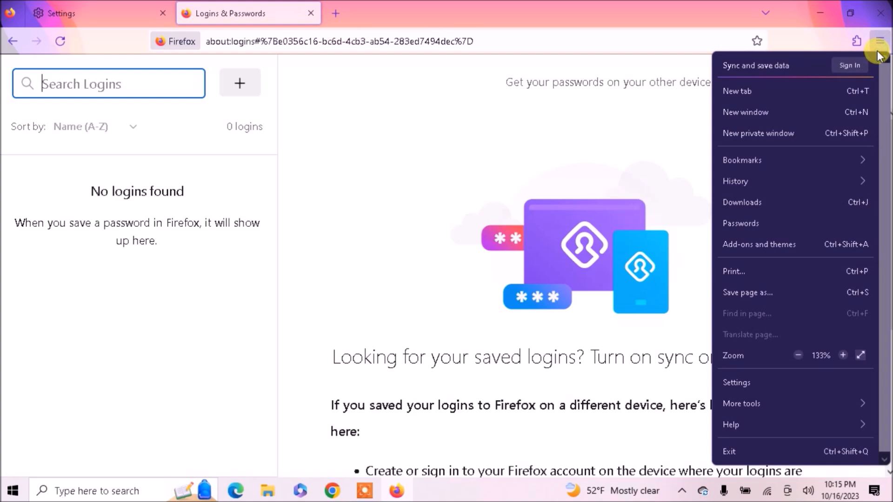
mouse_move(759, 207)
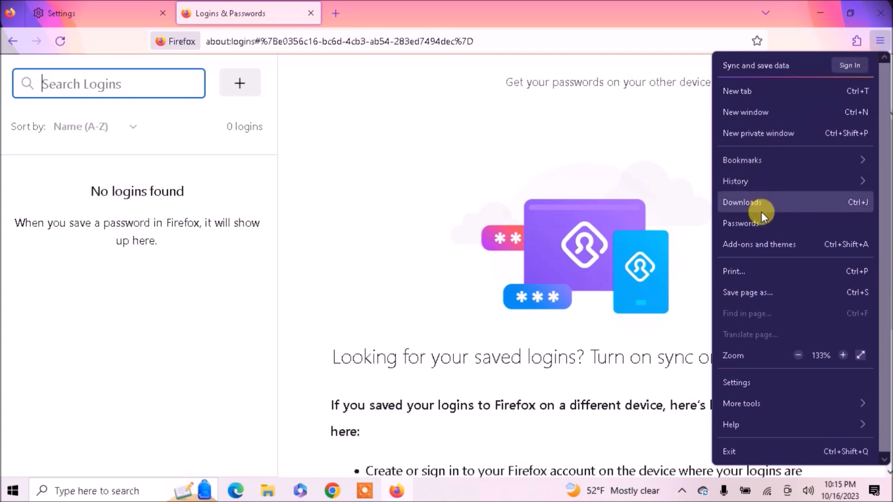
mouse_move(746, 222)
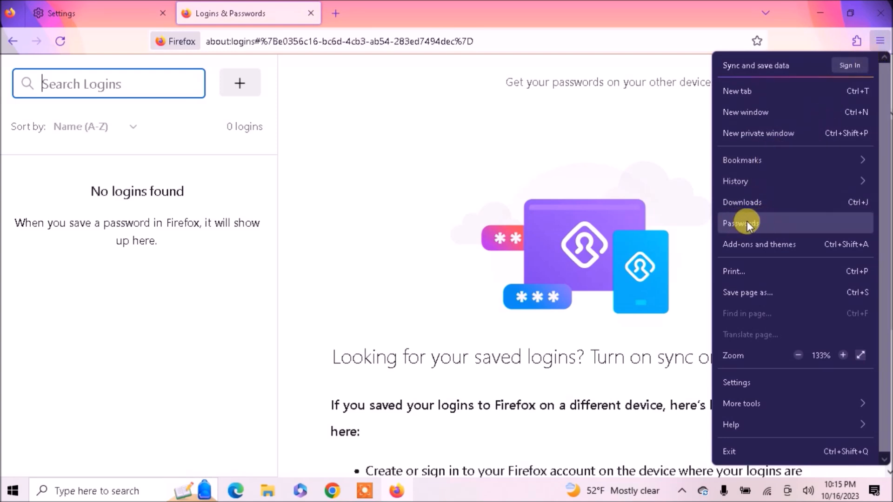
click(740, 223)
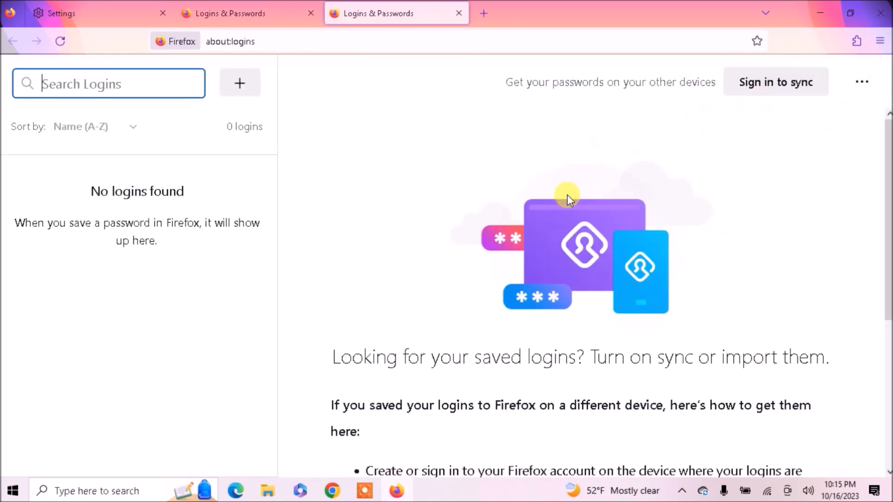
mouse_move(861, 82)
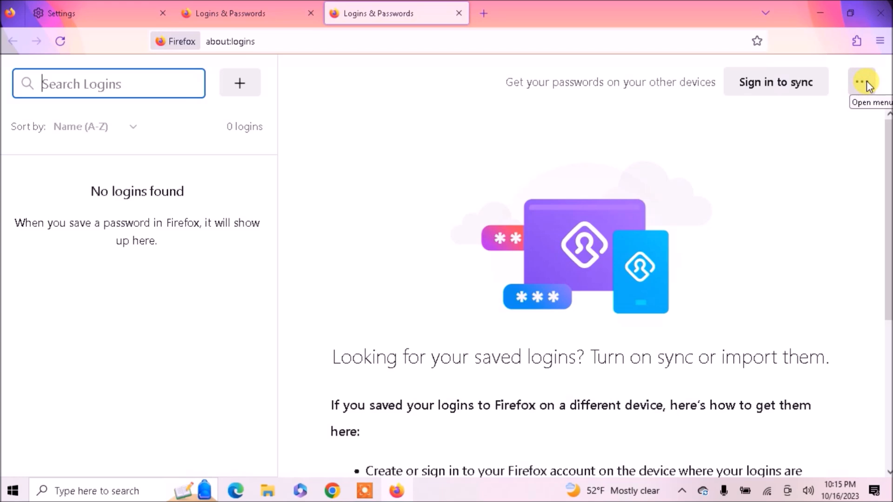
Choose Import from a File… from the logins page ••• menu.
click(863, 82)
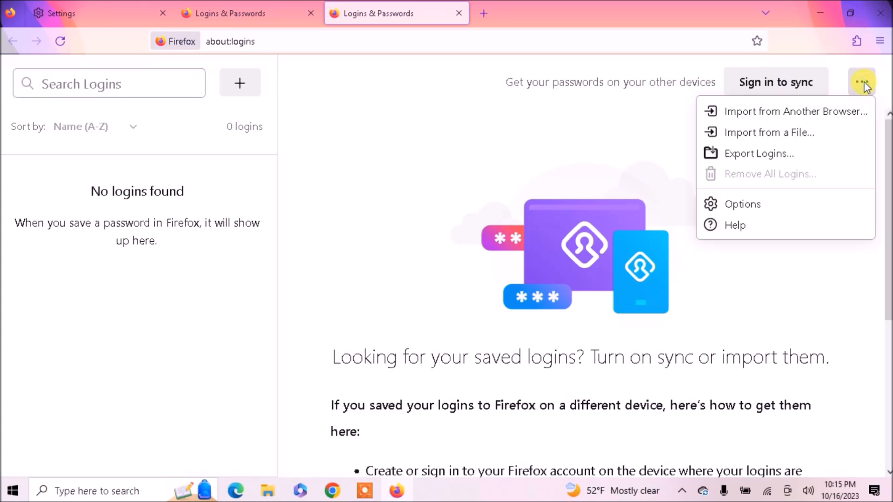
mouse_move(772, 111)
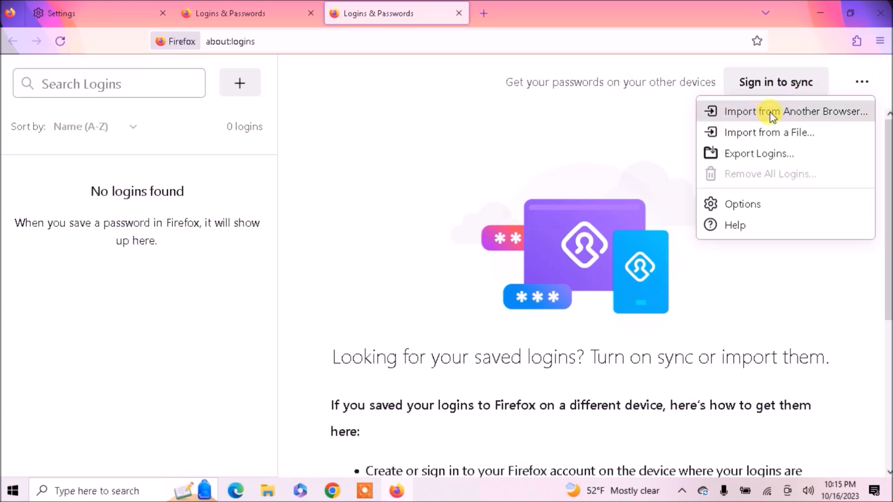
mouse_move(818, 120)
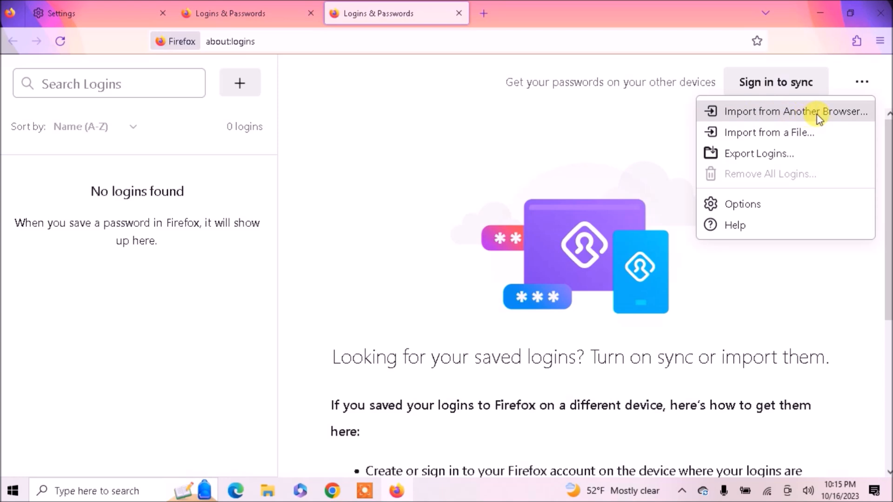
mouse_move(762, 132)
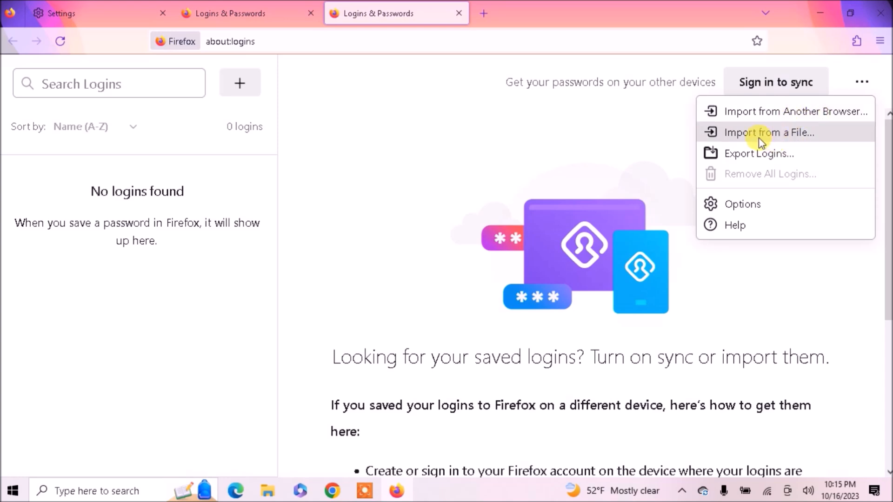
mouse_move(773, 141)
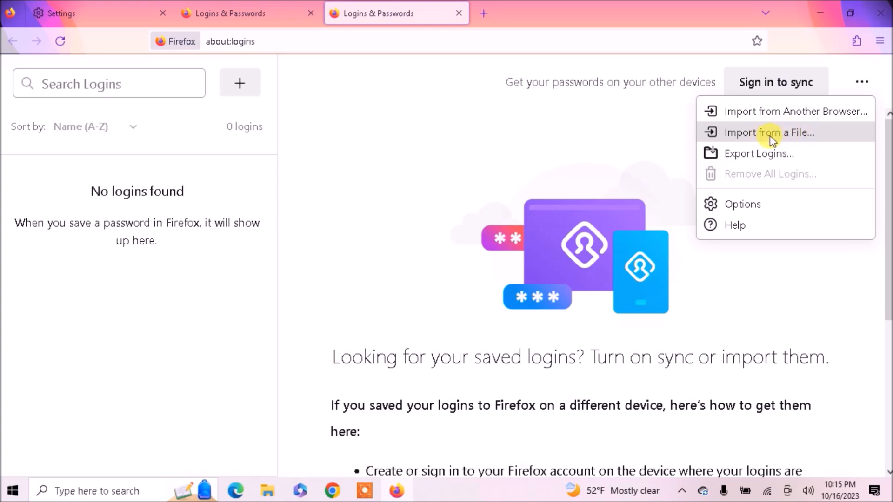
click(769, 132)
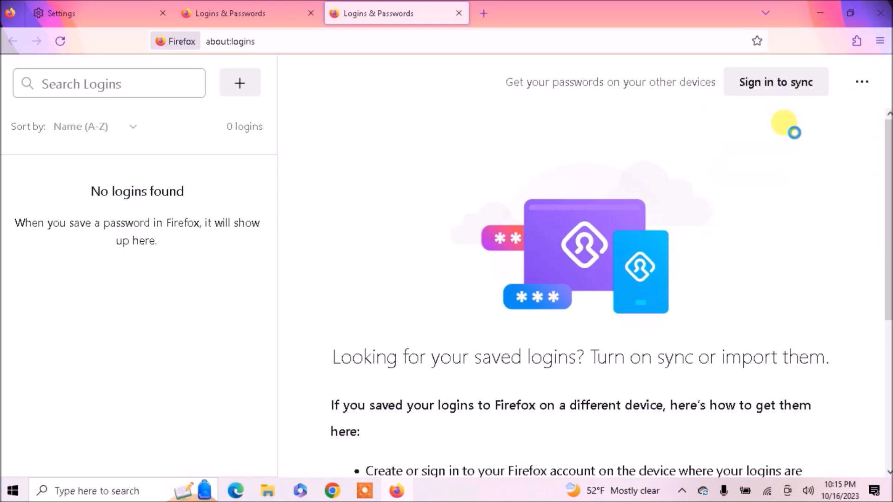
mouse_move(796, 136)
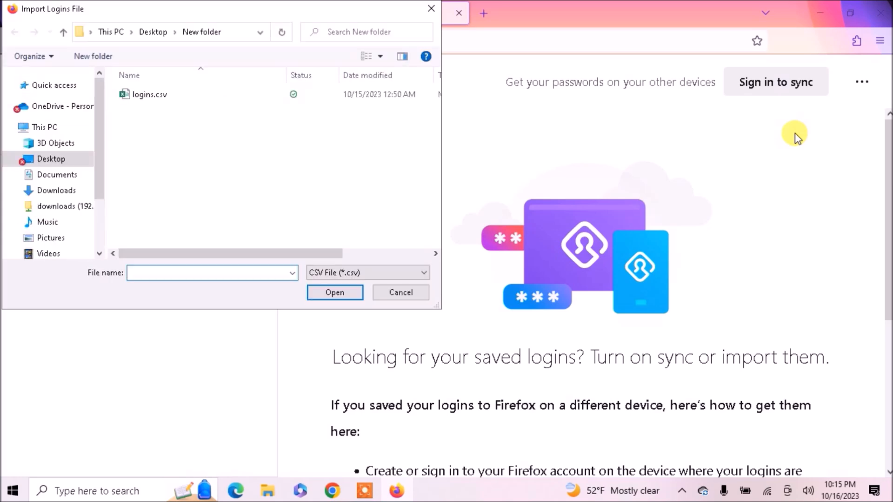
mouse_move(221, 123)
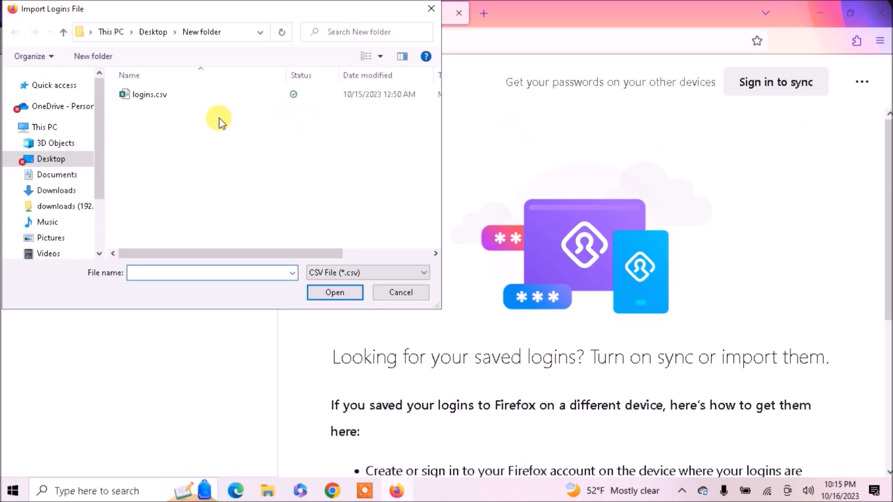
mouse_move(171, 94)
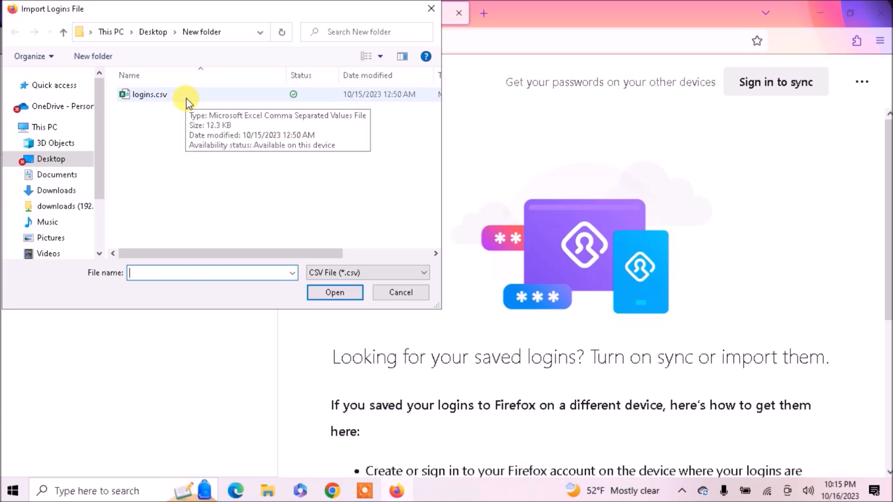
Select logins.csv in the file dialog and load it, adding 72 new logins.
click(149, 95)
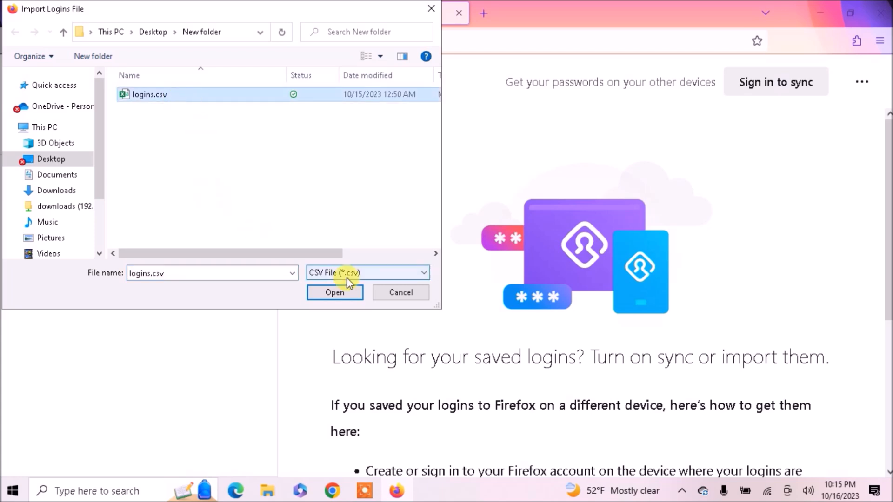
click(335, 292)
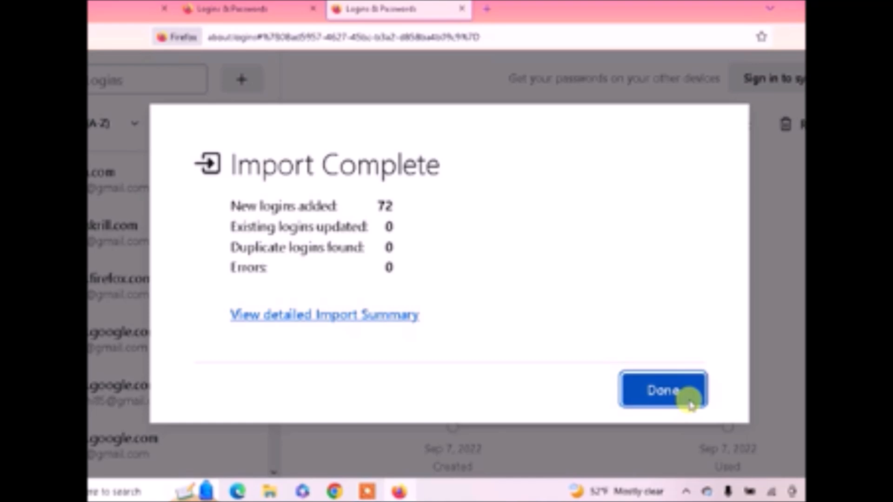
Dismiss the Import Complete summary and scroll through the imported logins list.
click(662, 390)
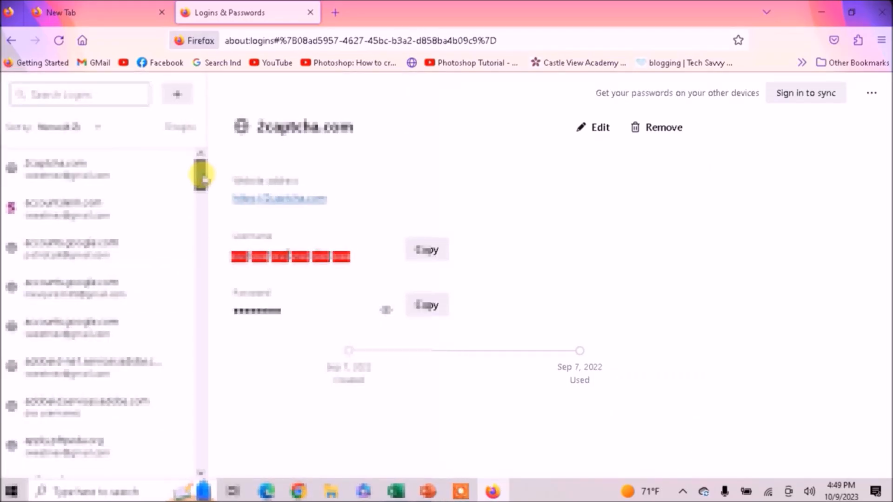
scroll(down, 3)
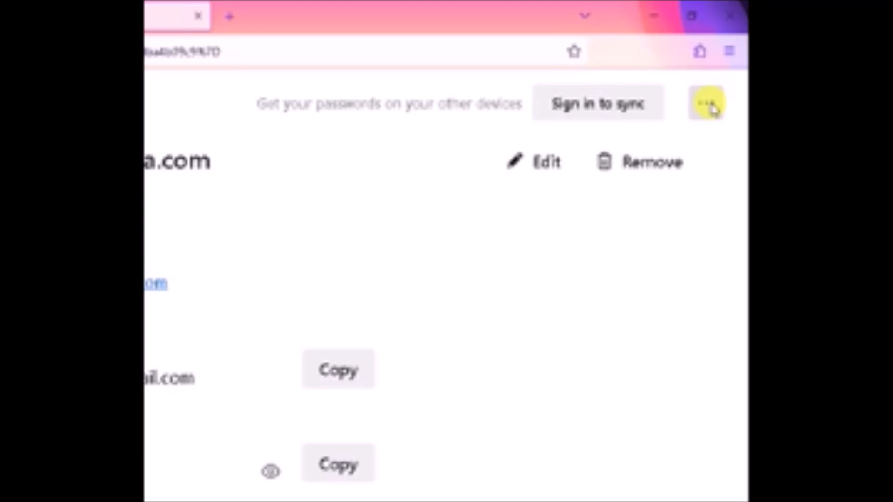
Choose Import from Another Browser… to reach the Import Browser Data dialog with Chrome selected.
click(706, 104)
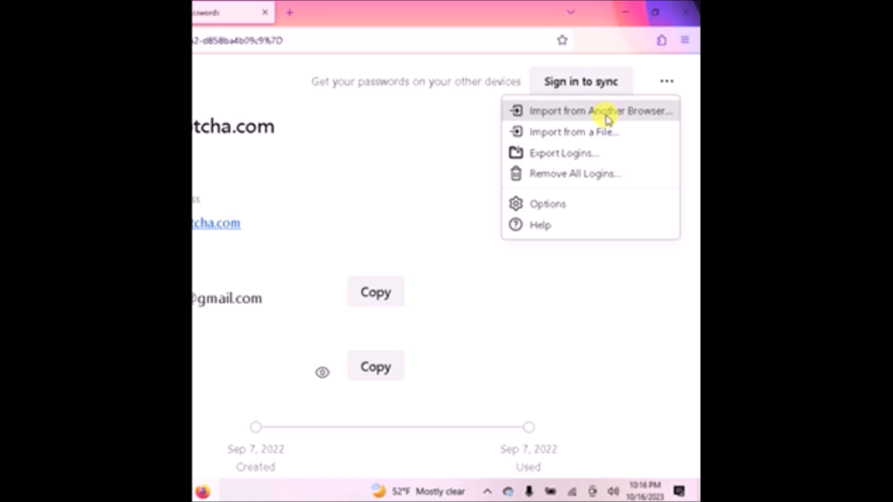
click(601, 111)
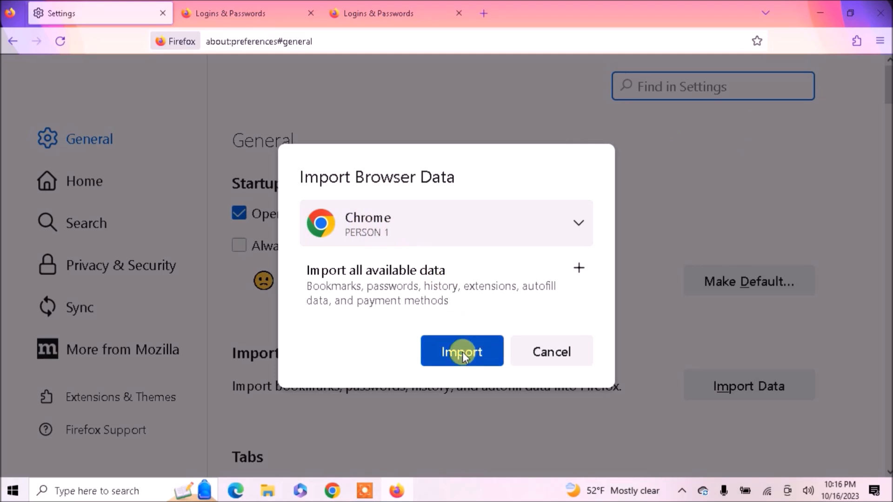
Import Chrome's bookmarks, 77 passwords, history and autofill, then close the results summary.
click(461, 352)
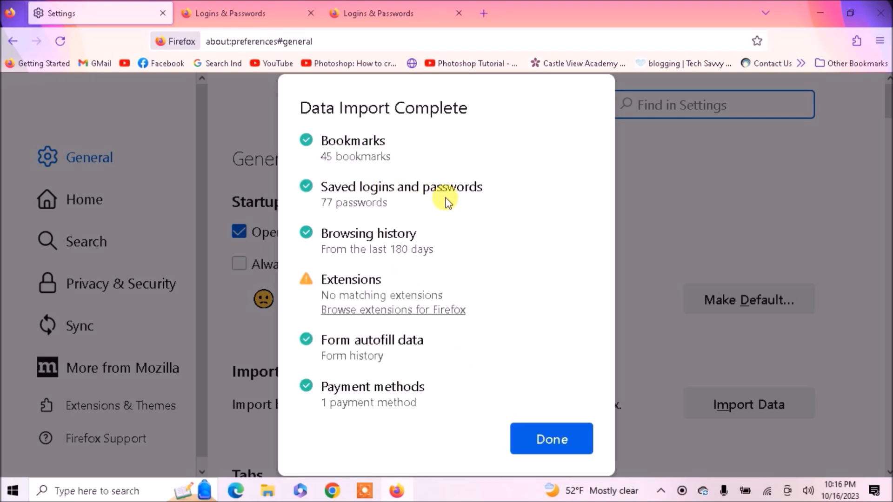
mouse_move(318, 221)
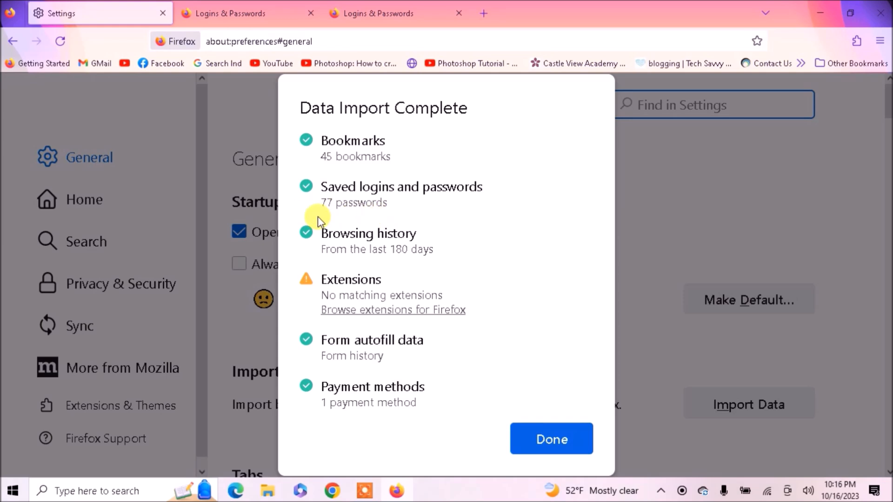
mouse_move(551, 438)
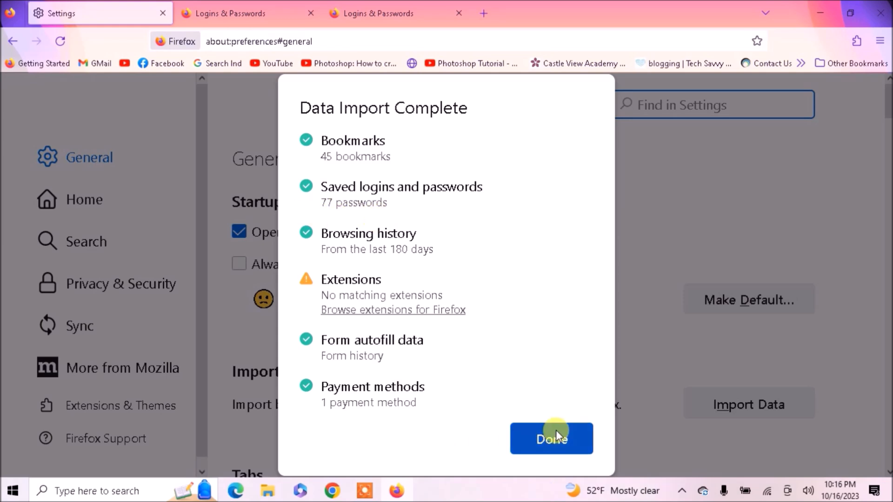
click(551, 438)
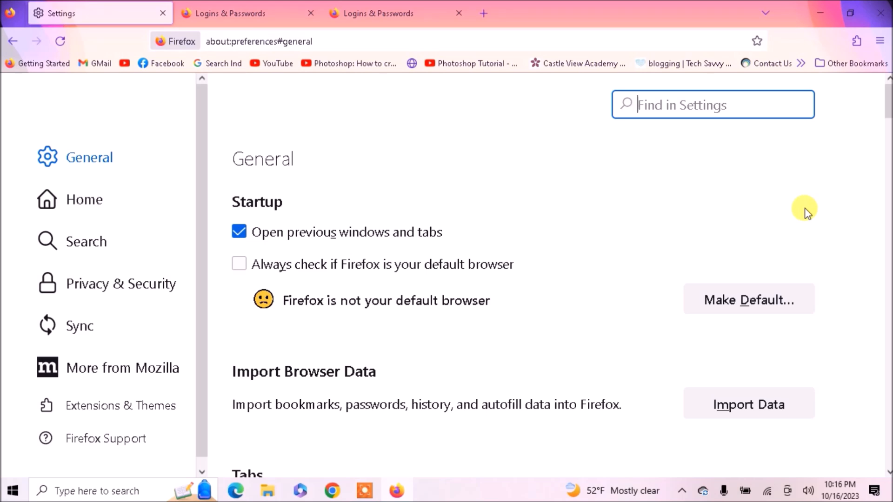
mouse_move(437, 301)
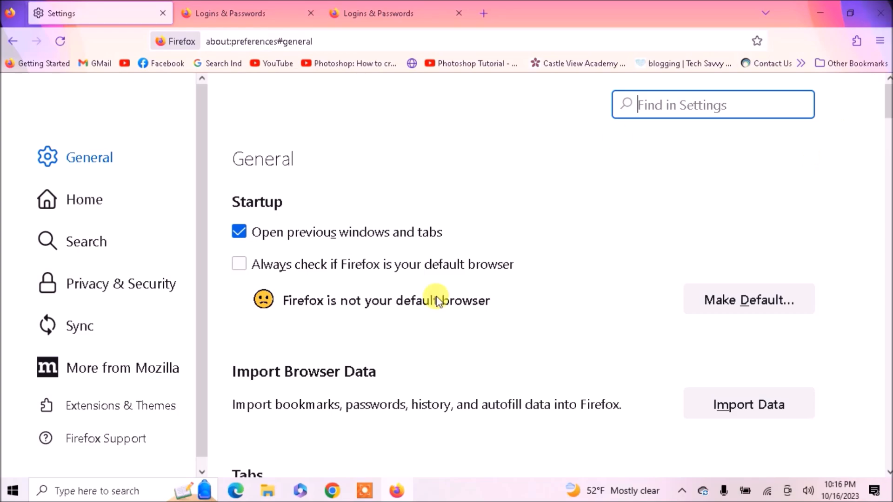